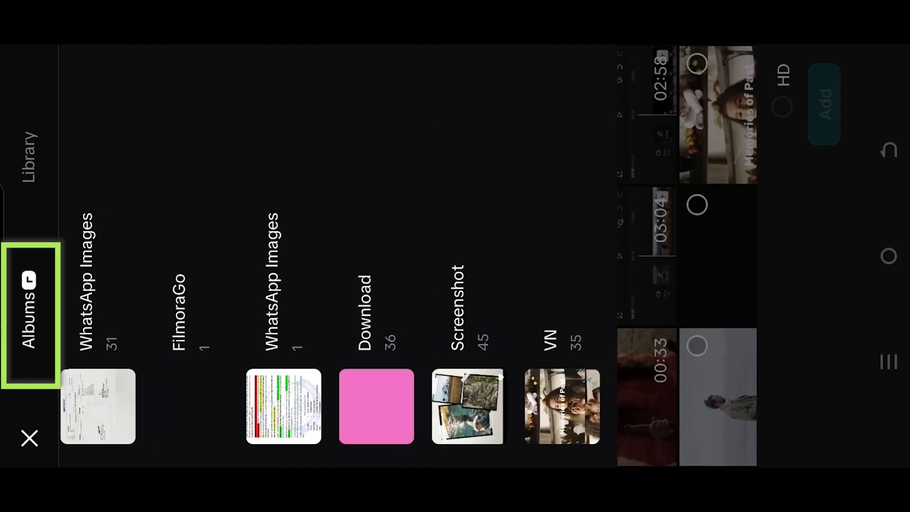
- Browse the Videos tab to find the dumbbell workout clip for the new project
{"action": "scroll", "scroll_direction": "left", "scroll_amount": 3}
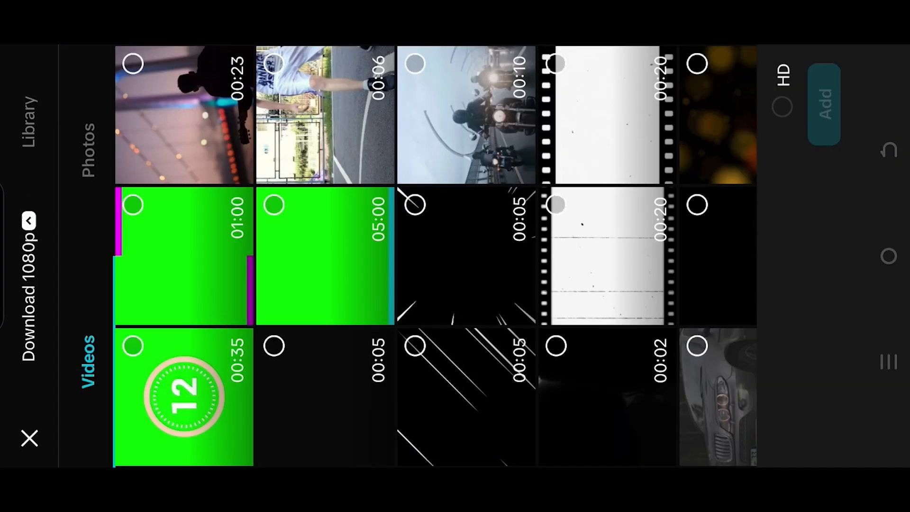
{"action": "scroll", "scroll_direction": "down", "scroll_amount": 3}
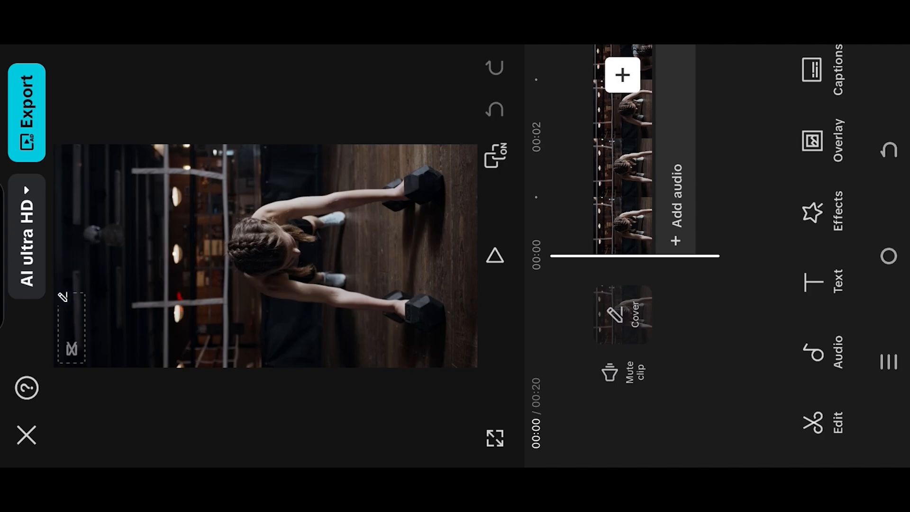
- Add the green countdown circle clip as an overlay and open Remove background
{"action": "left_click", "coordinate": [821, 140]}
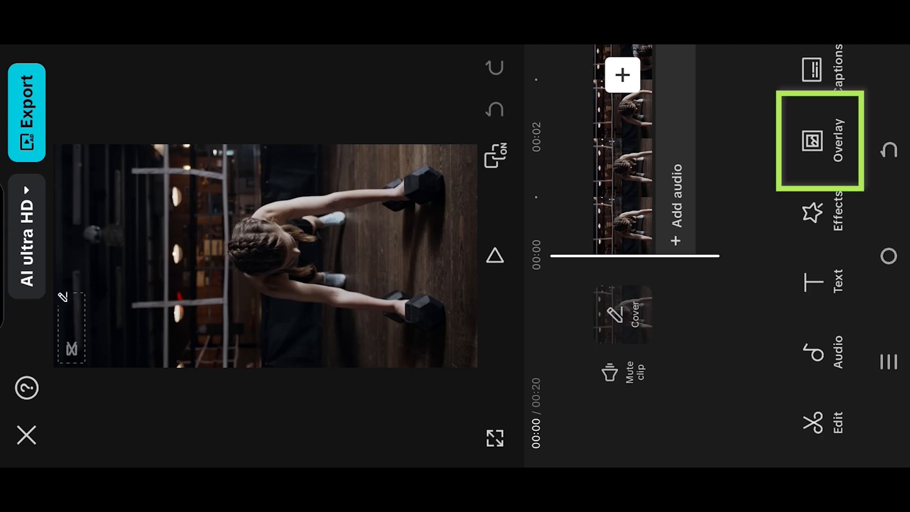
{"action": "left_click", "coordinate": [813, 139]}
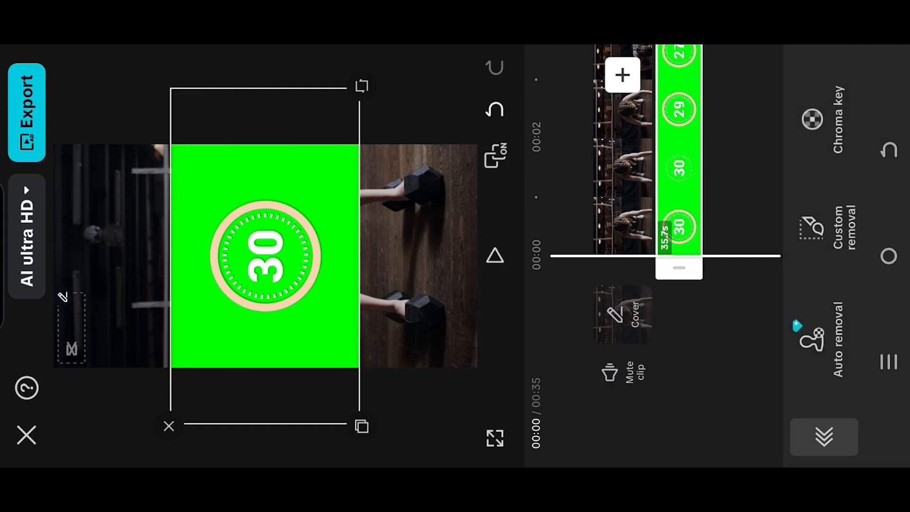
{"action": "left_click", "coordinate": [812, 119]}
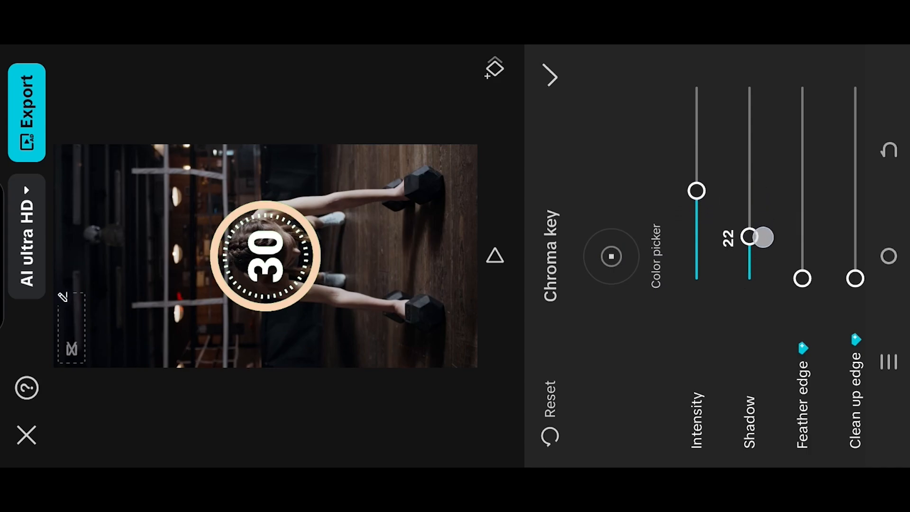
- Confirm the chroma key settings so the green around the countdown ring disappears
{"action": "left_click", "coordinate": [550, 78]}
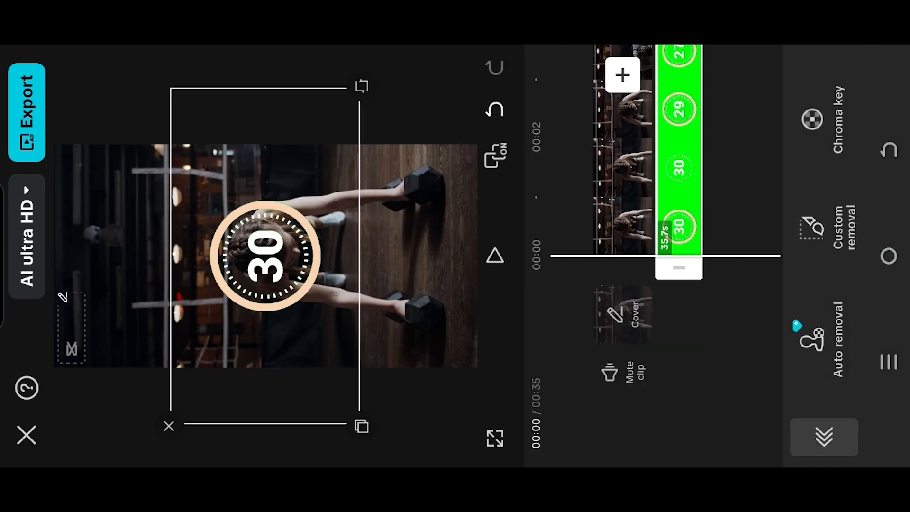